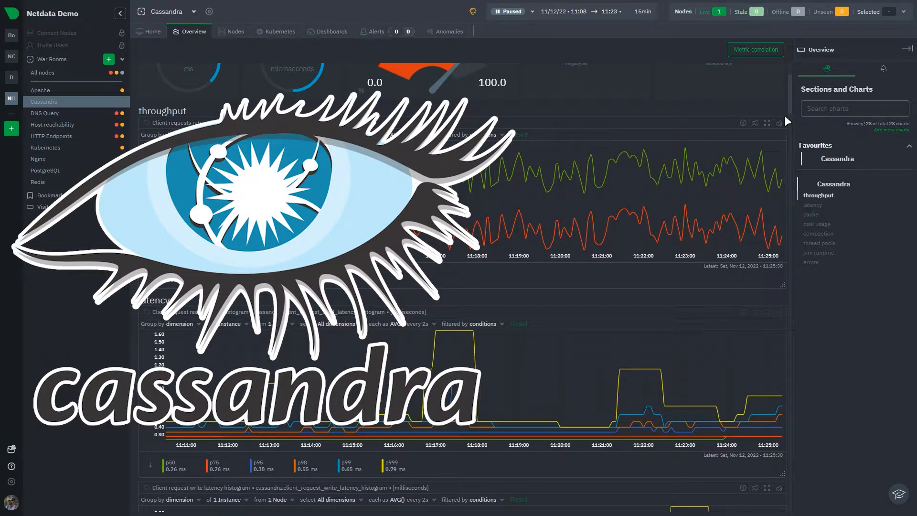
Step: Scroll the Cassandra Overview past the throughput charts to the latency histograms
scroll(down, 3)
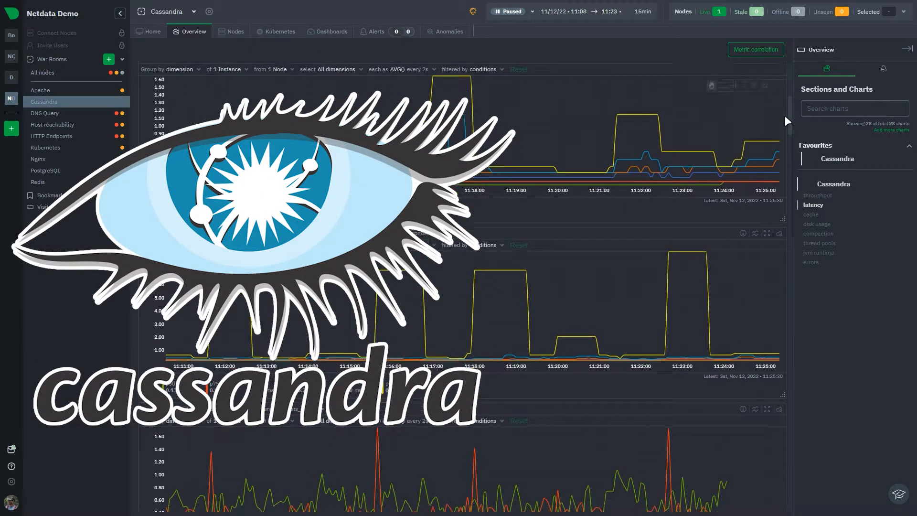
scroll(down, 3)
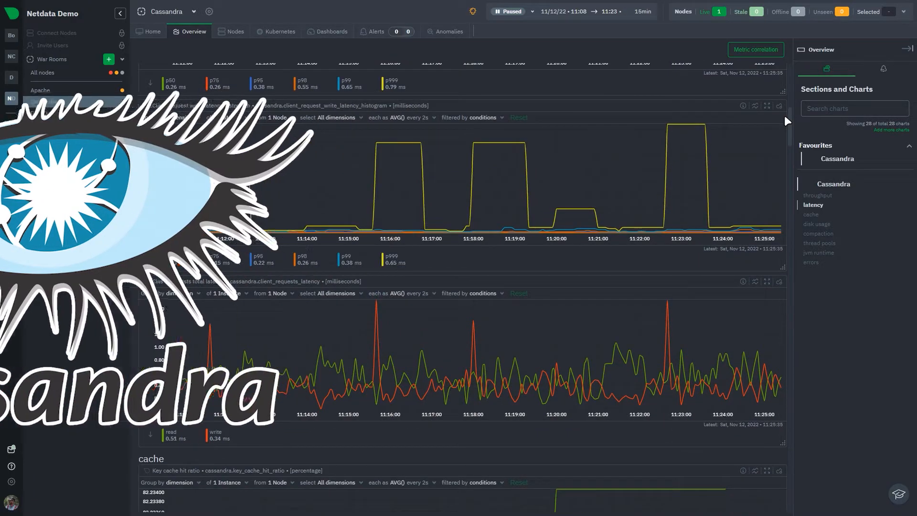
Step: Scroll down through the Cassandra cache and disk usage charts
click(510, 11)
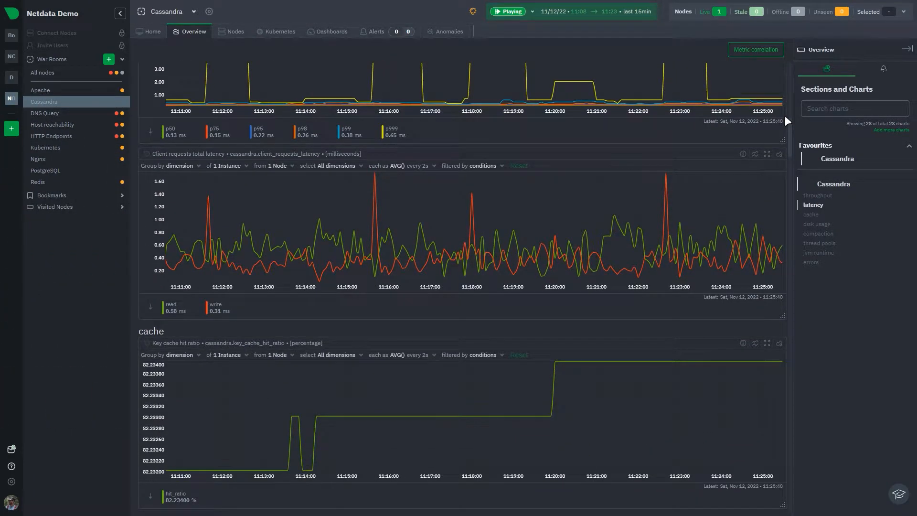
click(506, 11)
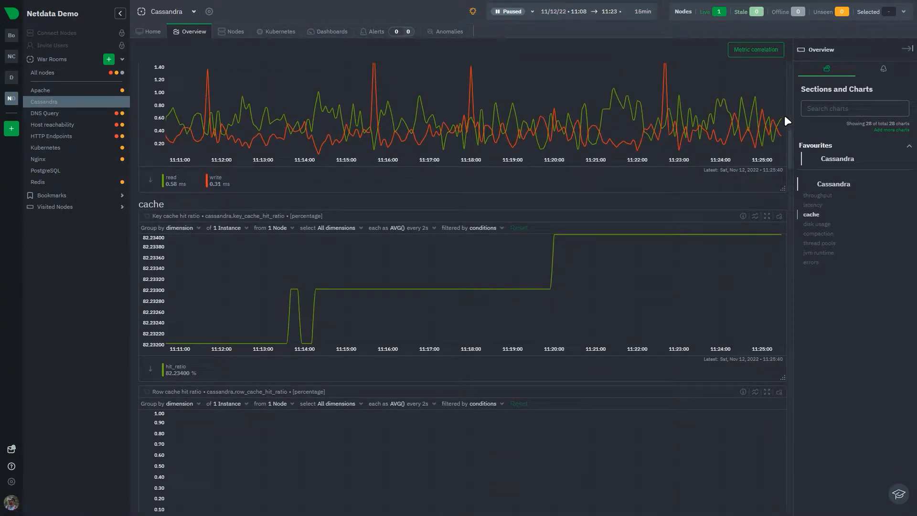
scroll(down, 3)
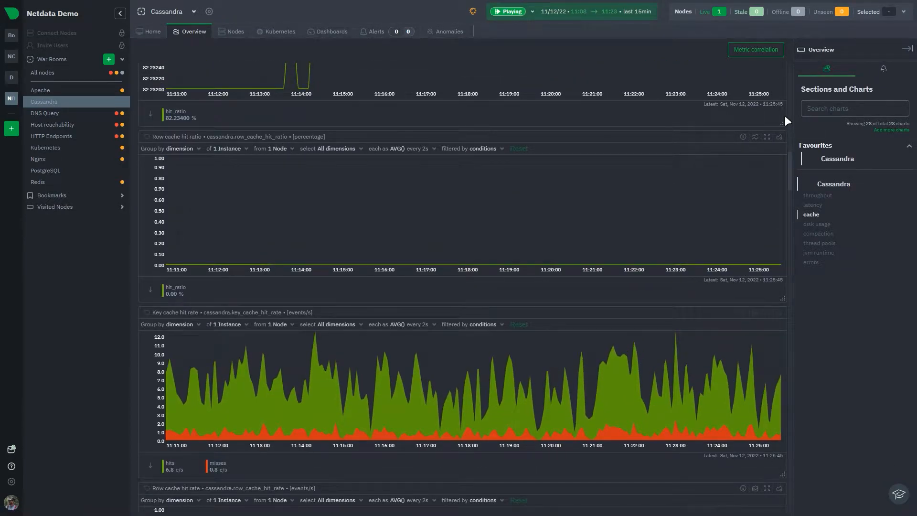
click(506, 11)
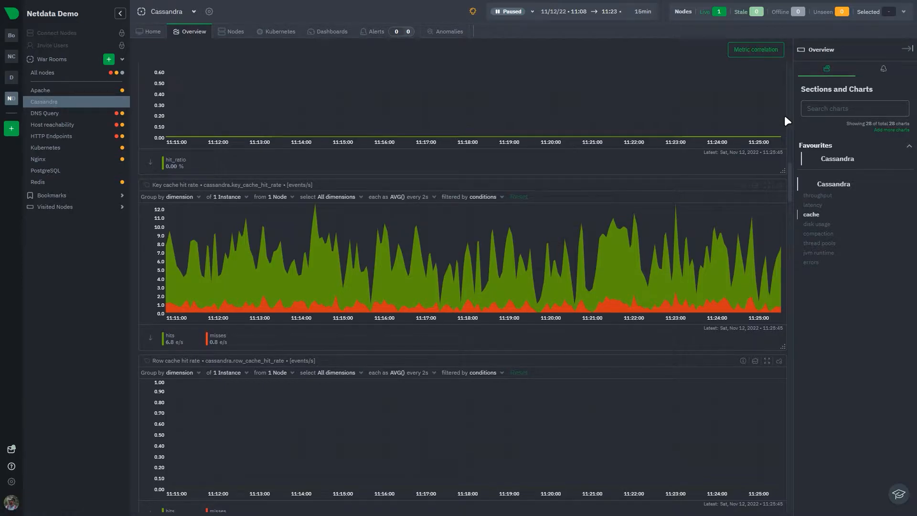
scroll(down, 3)
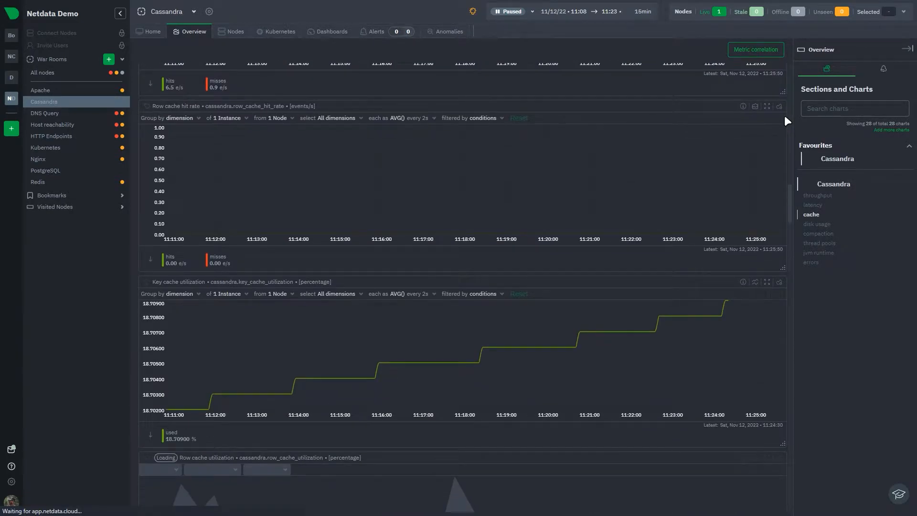
click(510, 11)
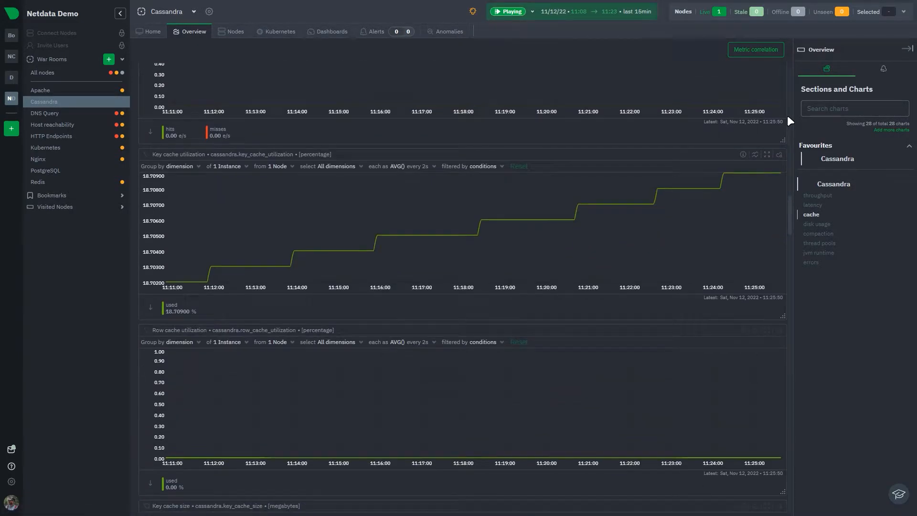
scroll(down, 3)
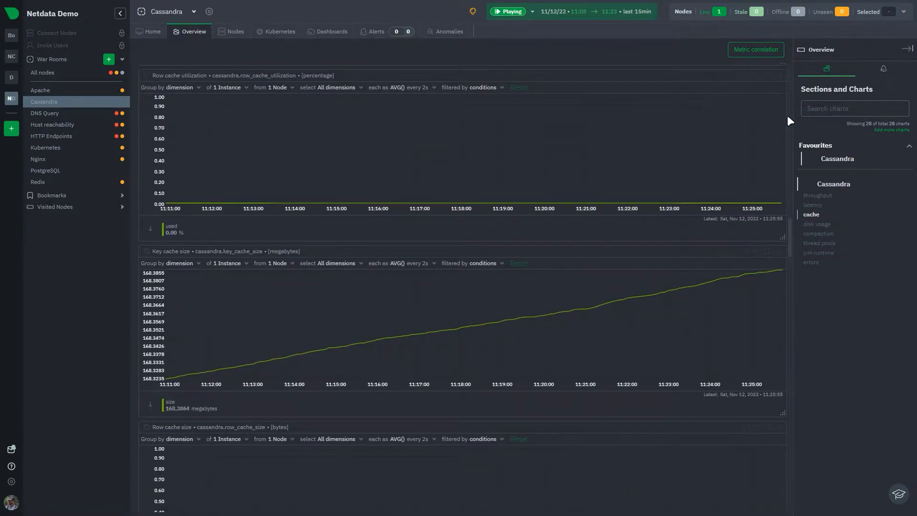
Step: Scroll past the compaction and thread pools charts, then jump back to latency from the sidebar
scroll(down, 3)
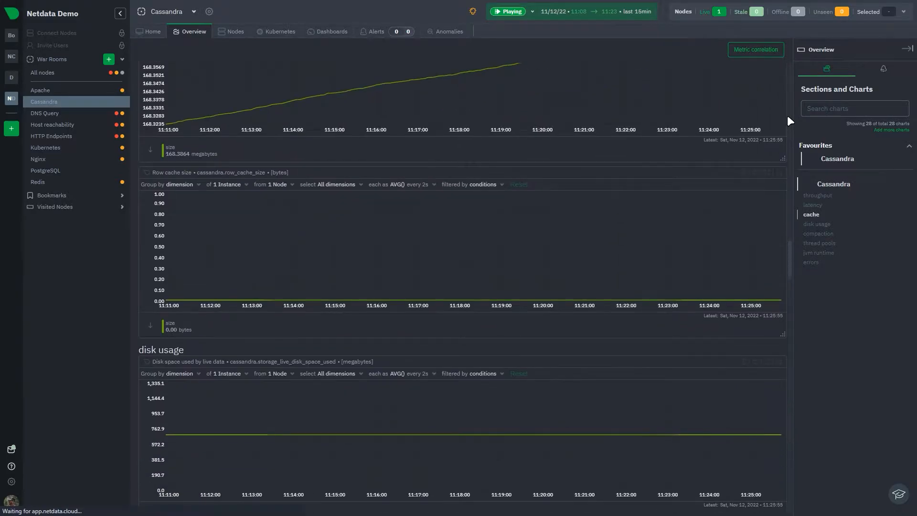
scroll(down, 3)
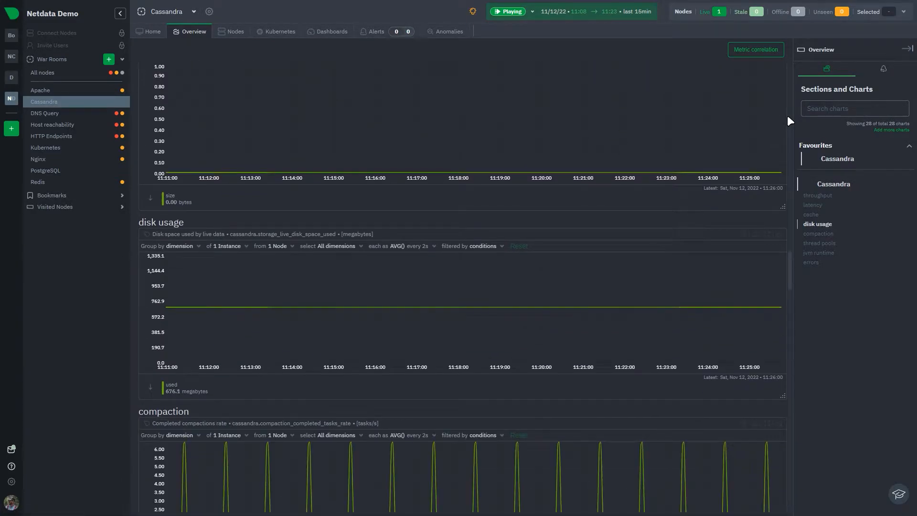
scroll(down, 3)
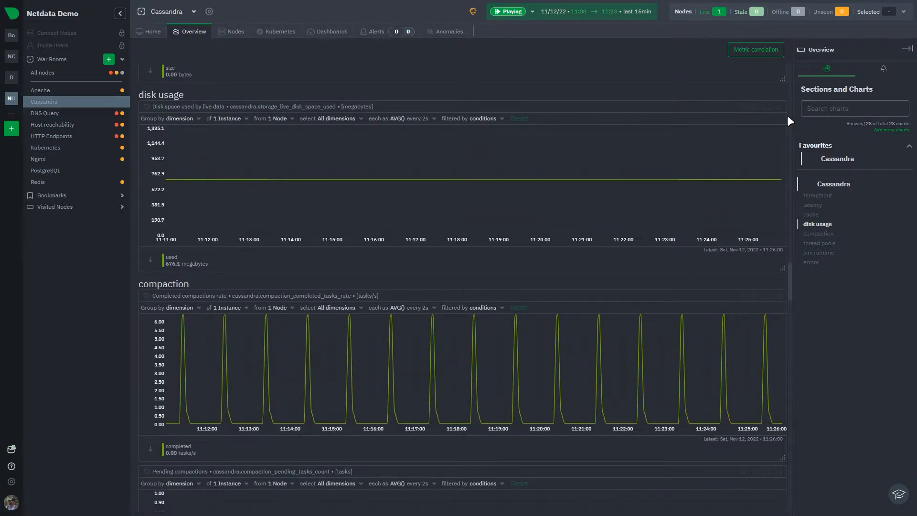
scroll(down, 3)
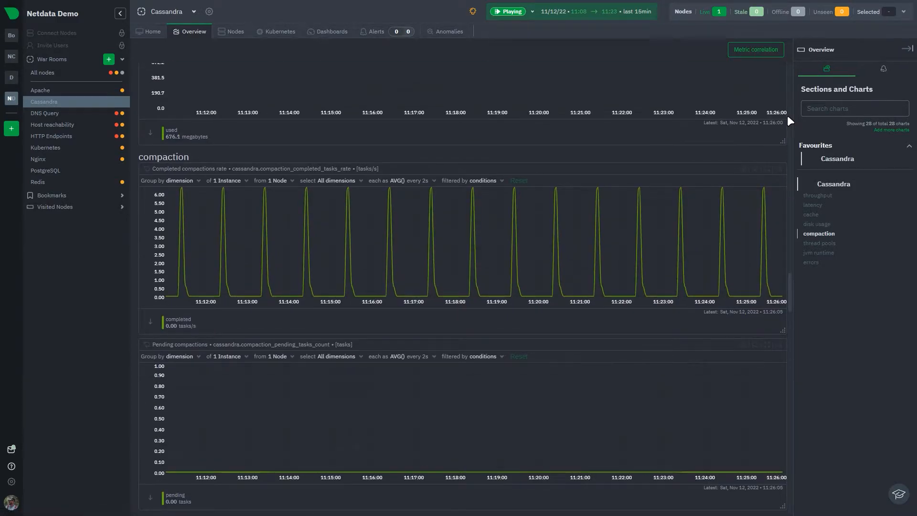
scroll(down, 3)
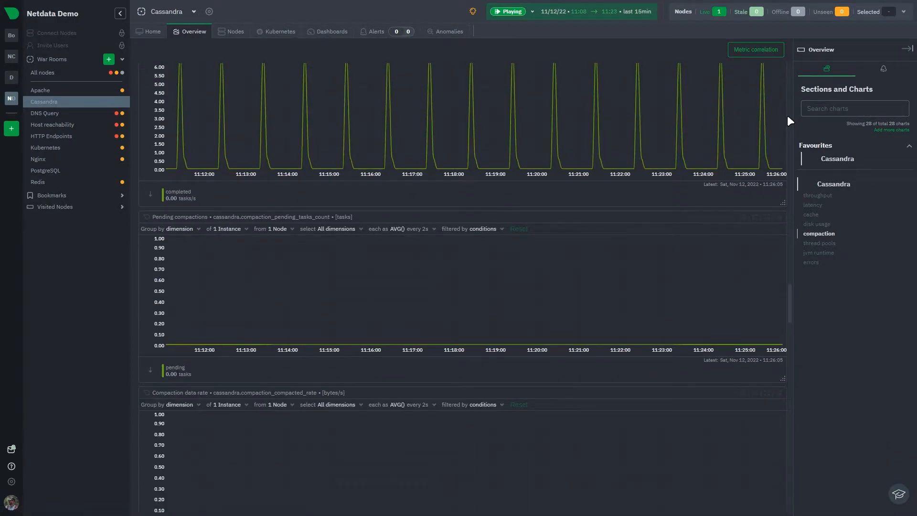
scroll(down, 3)
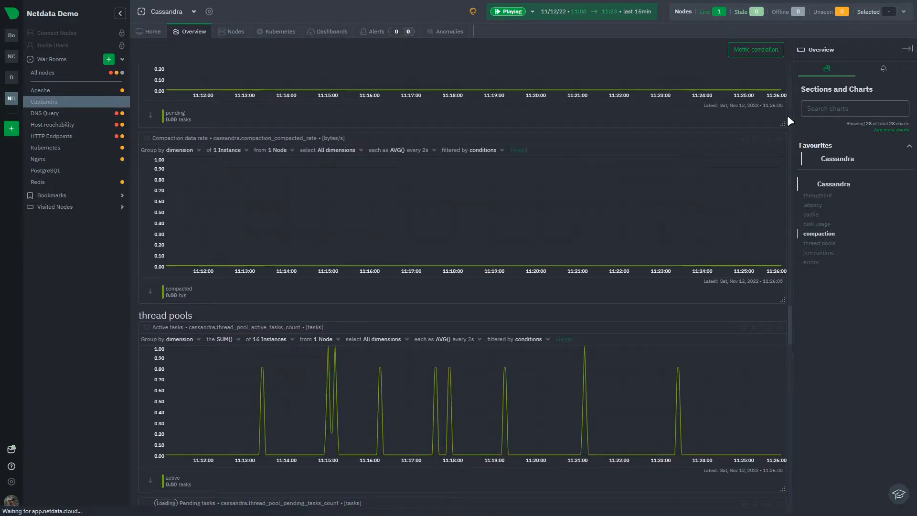
click(813, 205)
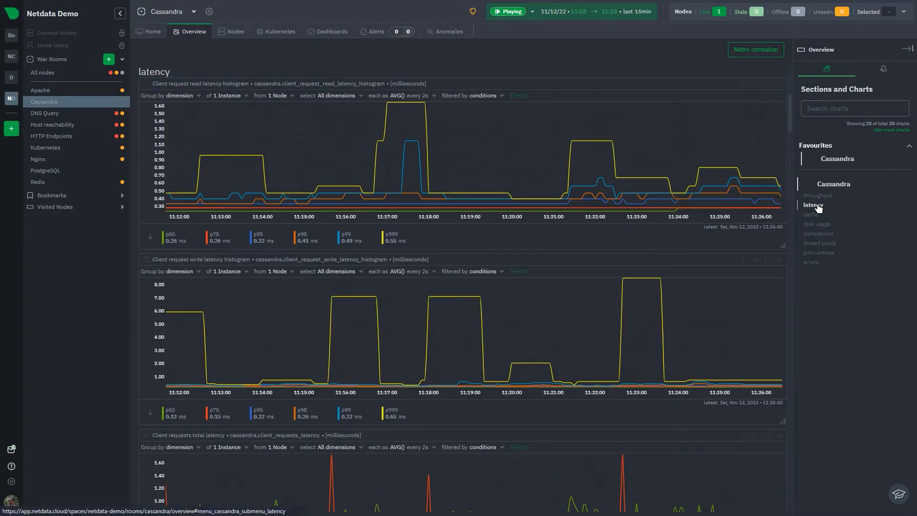
Step: Jump via the sidebar to disk usage, thread pools, then JVM runtime memory and GC charts
click(818, 224)
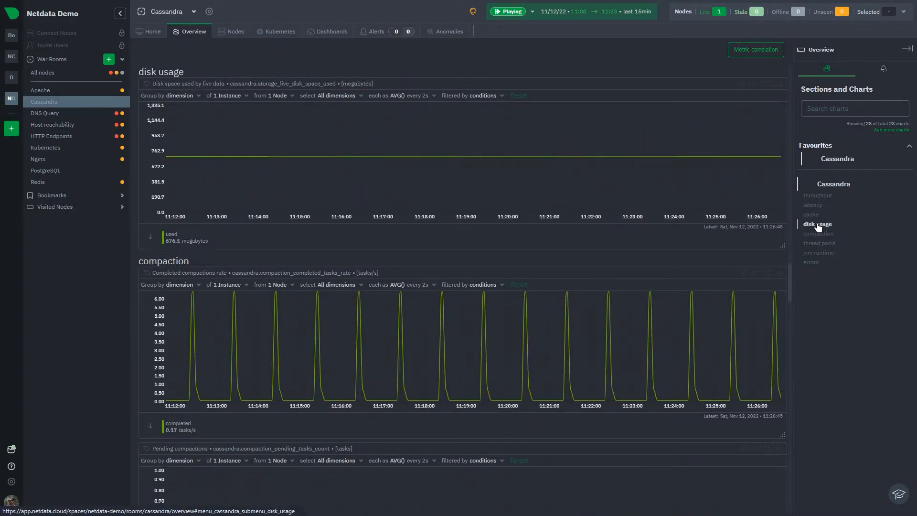
click(819, 243)
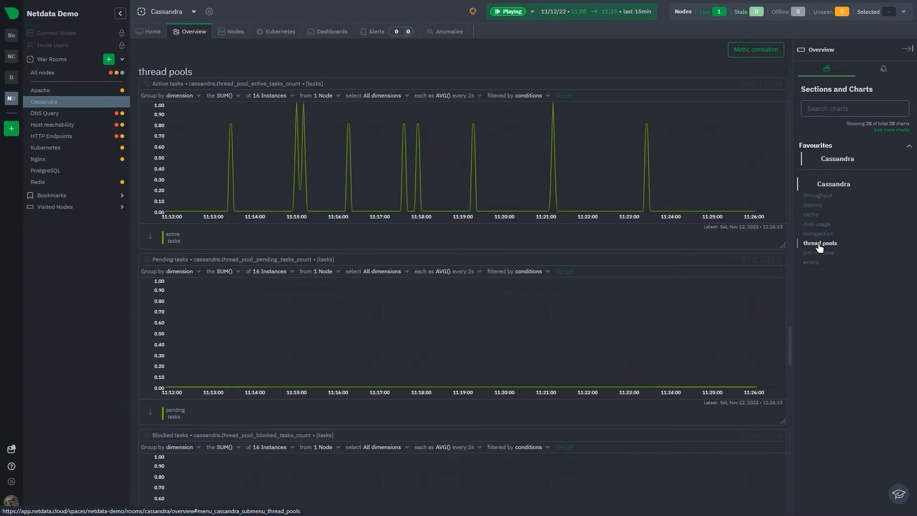
click(820, 252)
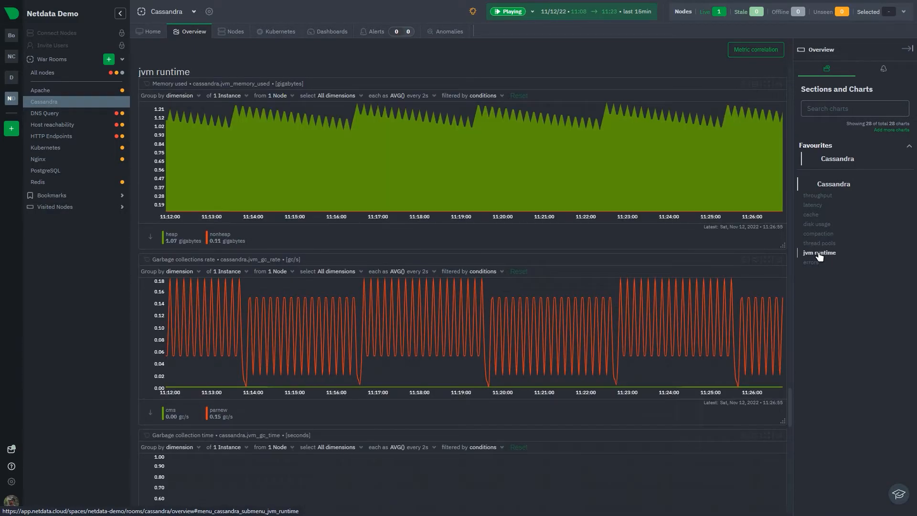
mouse_move(811, 262)
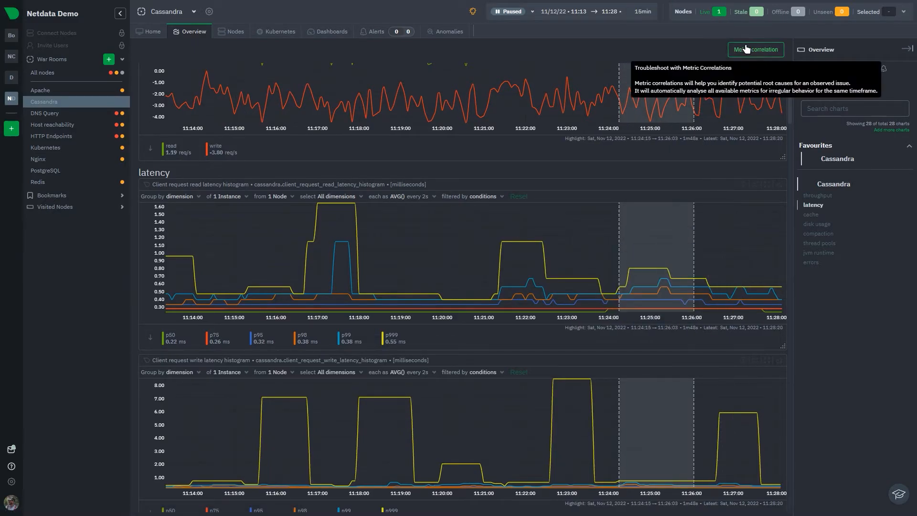
Step: Run Metric correlation on the highlighted window and slide toward 'Show more' for throughput, latency and cache
click(755, 49)
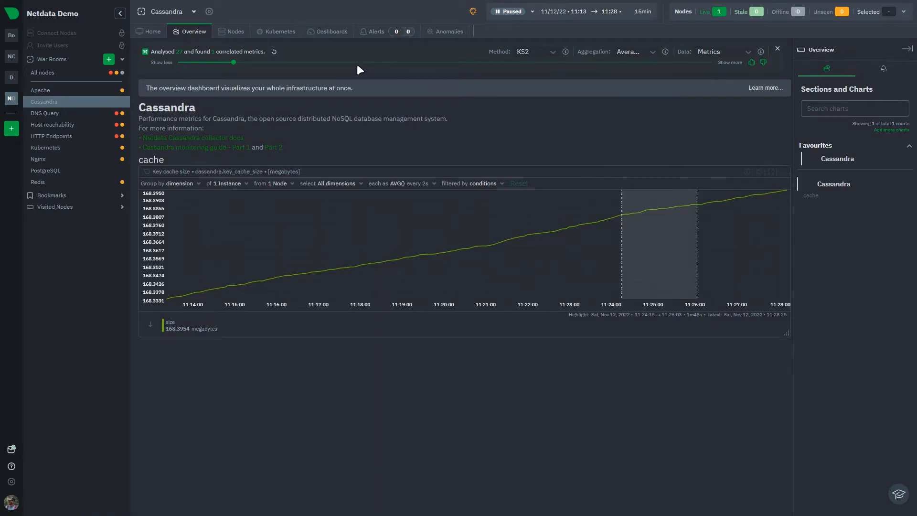
drag(234, 62, 373, 62)
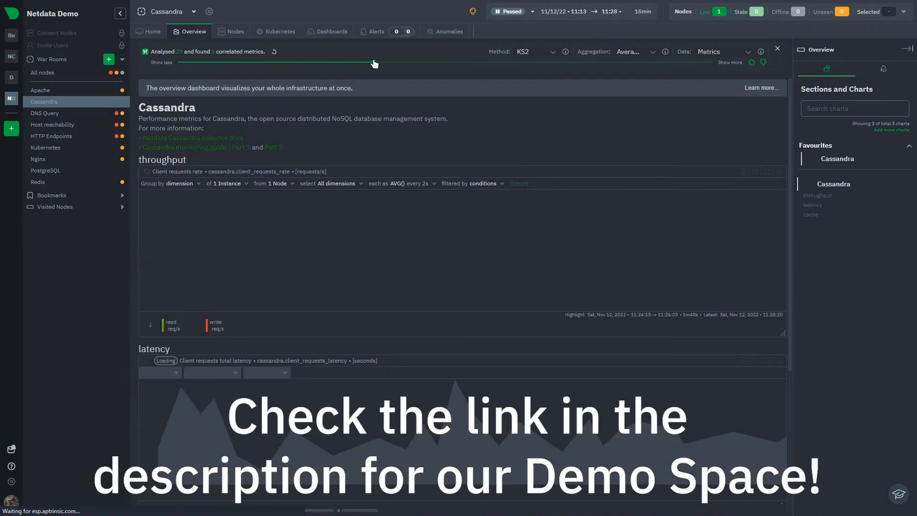